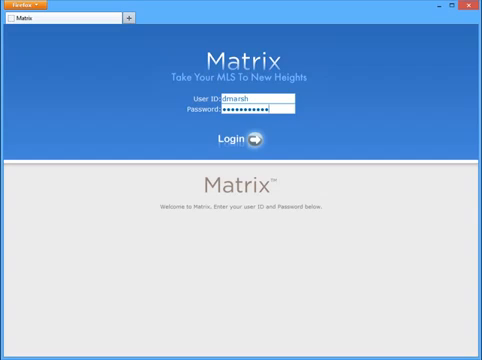
- Log in to Matrix with the user ID and password to reach the home dashboard
click(236, 139)
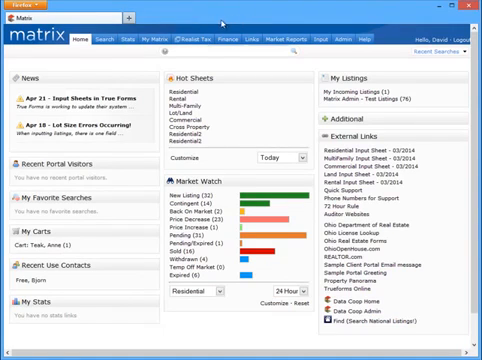
click(166, 38)
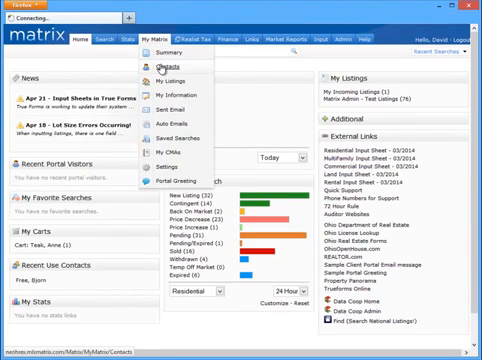
click(160, 66)
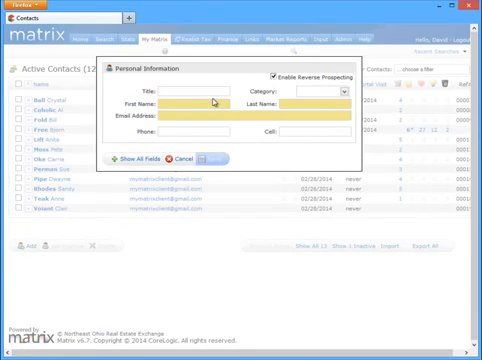
text(Bud)
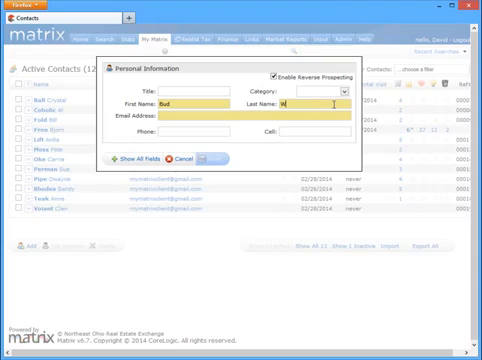
text(Weiser)
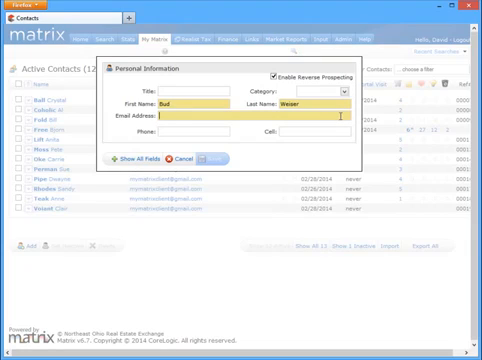
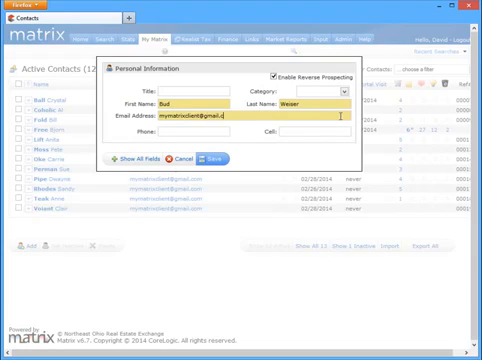
click(204, 160)
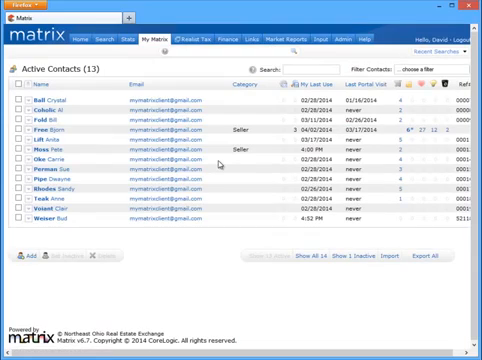
click(47, 216)
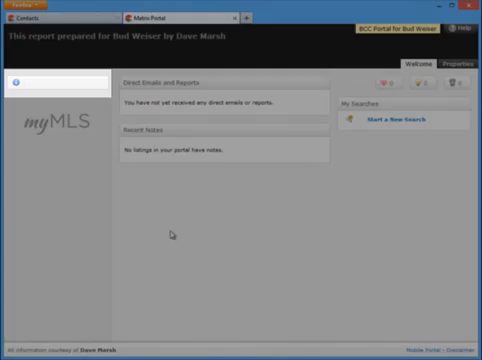
- Return to the Contacts tab and open the My Matrix settings overview
click(40, 17)
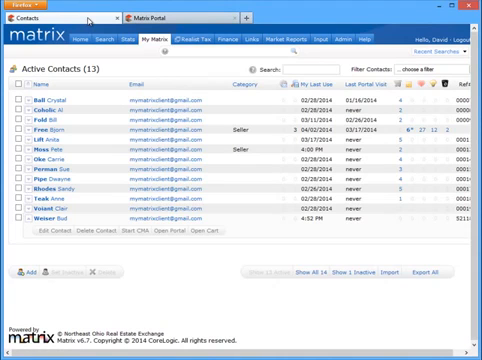
click(157, 37)
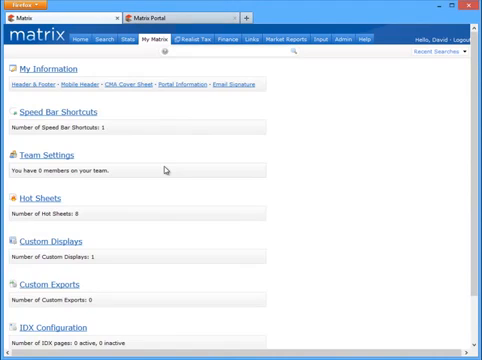
- In My Information, override the first name from David to Dave and save
click(45, 69)
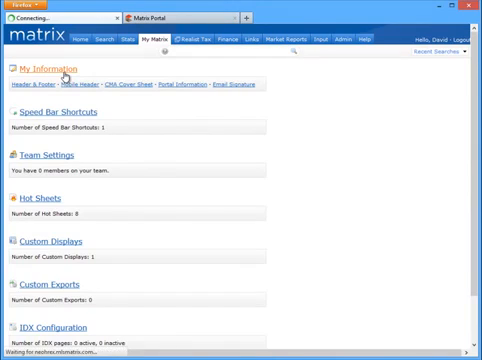
click(43, 68)
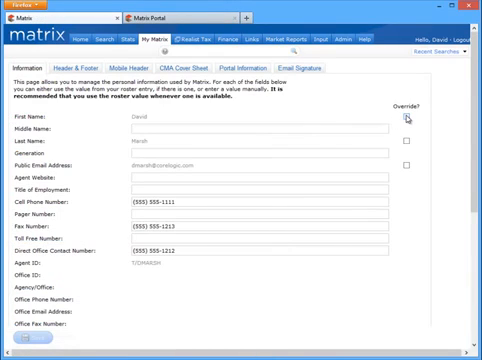
click(410, 120)
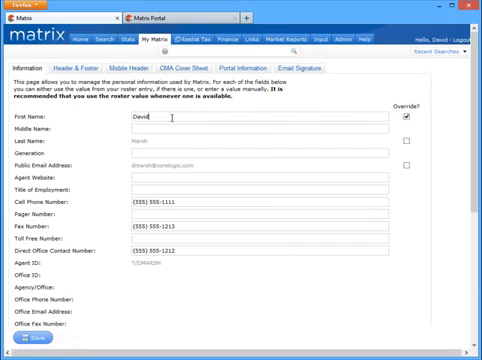
key(Backspace)
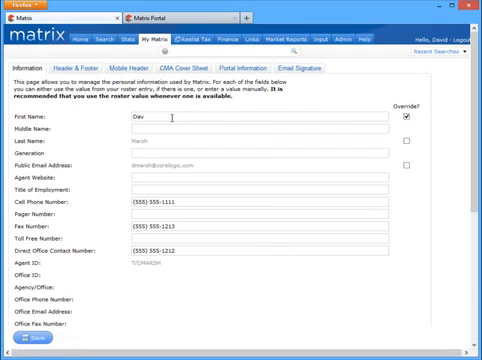
text(e)
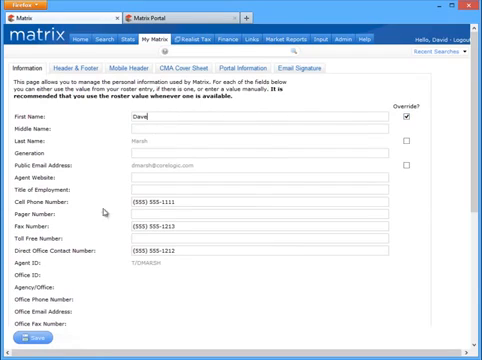
click(24, 338)
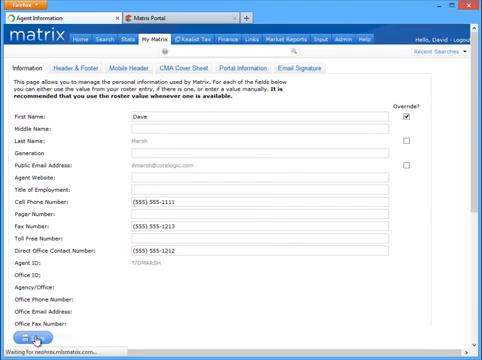
click(43, 336)
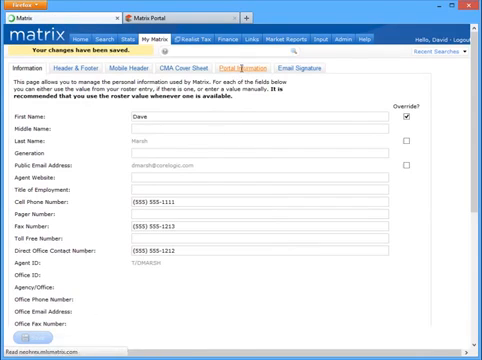
click(238, 68)
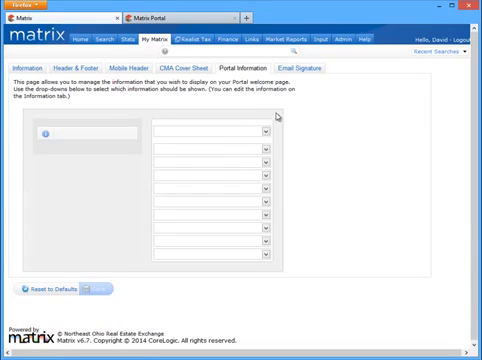
click(263, 131)
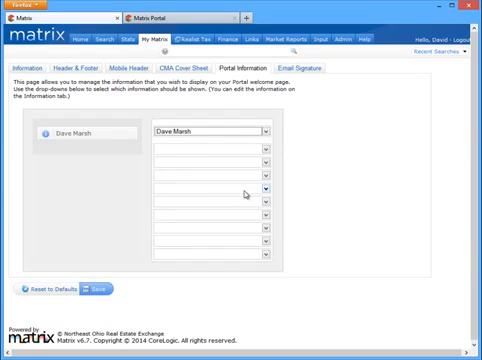
click(270, 152)
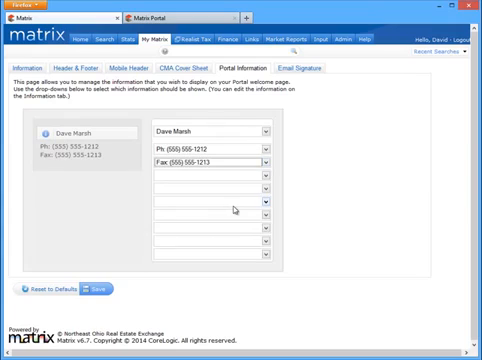
click(265, 183)
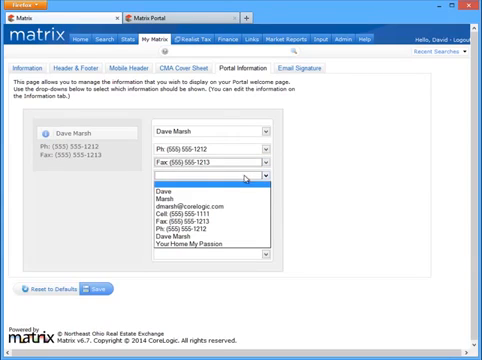
click(180, 200)
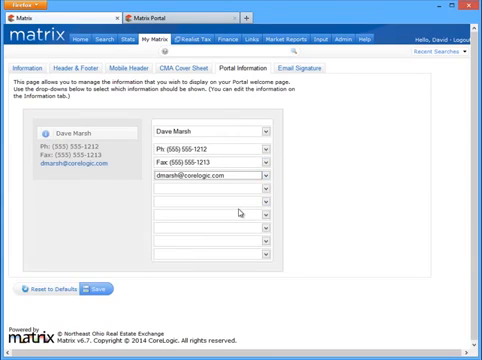
click(92, 291)
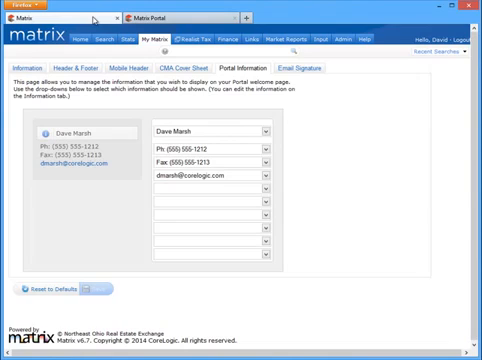
- Review the Header & Footer package colours and choose Upload Custom Header/Footer Images
click(109, 40)
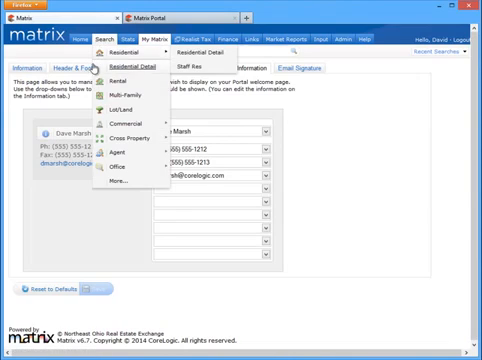
click(64, 67)
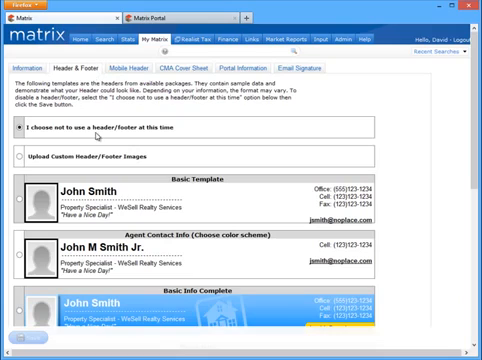
scroll(down, 3)
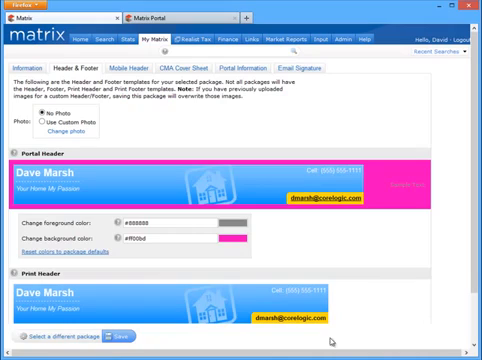
triple_click(160, 215)
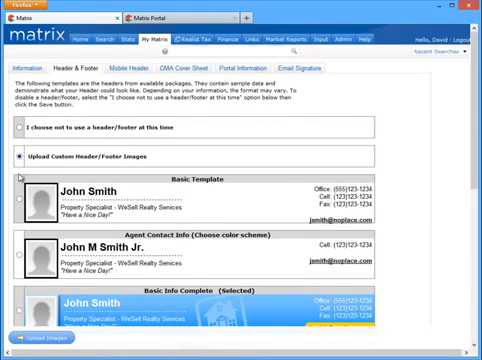
- Reset header colours to package defaults, upload the Dave Marsh Dream Properties banner, and save
click(19, 157)
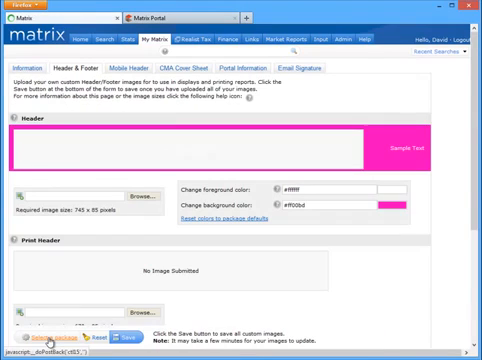
click(212, 217)
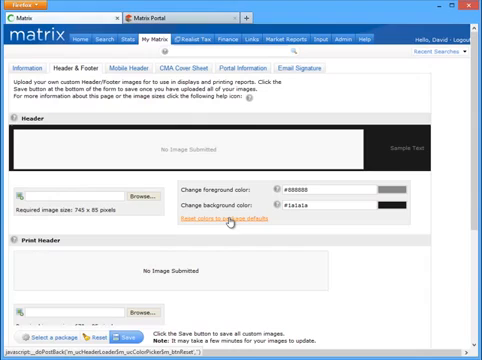
click(130, 192)
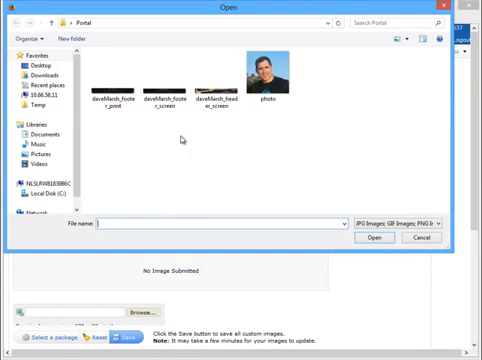
click(376, 240)
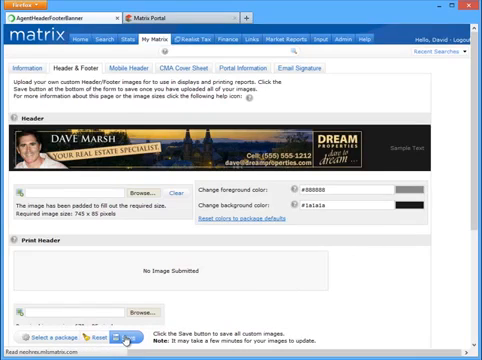
click(123, 345)
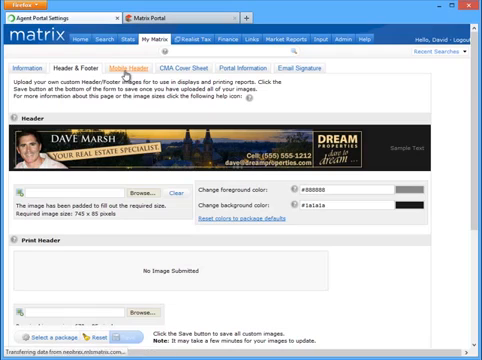
click(130, 65)
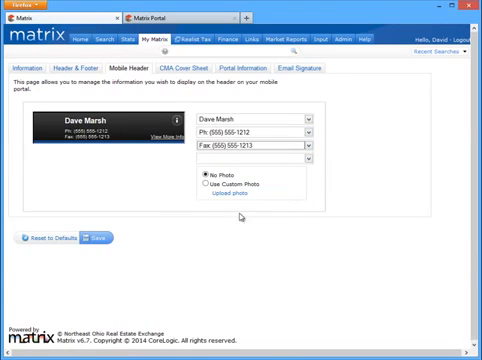
click(94, 243)
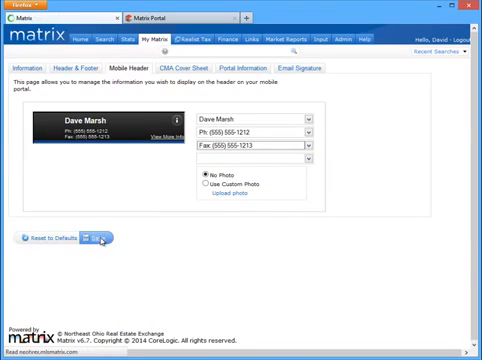
click(95, 240)
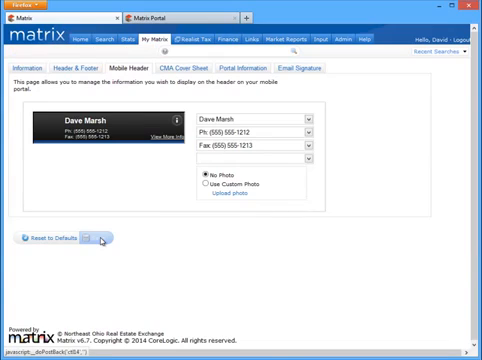
click(150, 38)
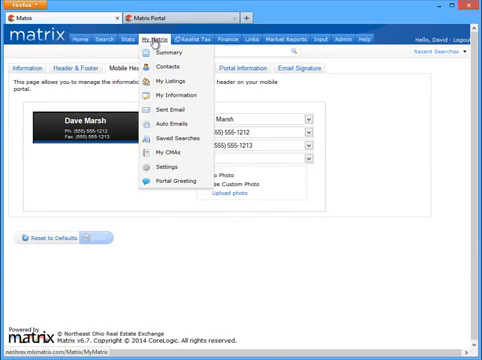
- Save a 'Hi John' portal greeting with a salutation and an uploaded custom headshot photo
click(174, 181)
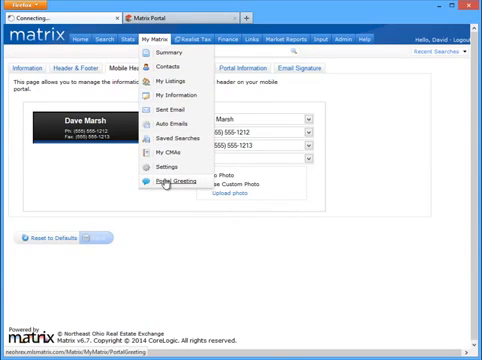
click(164, 179)
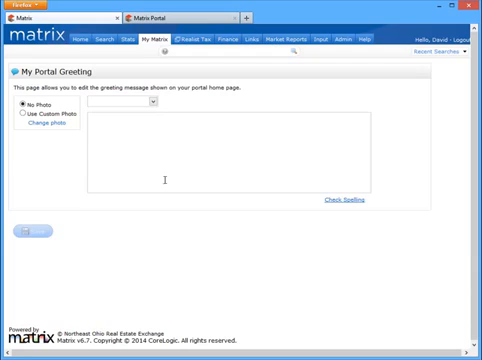
mouse_move(158, 114)
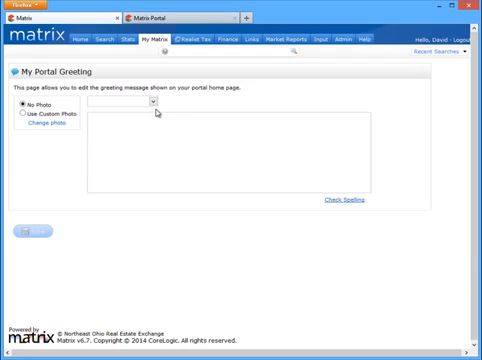
click(148, 100)
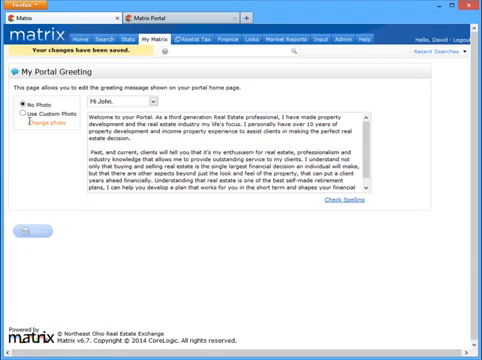
click(22, 160)
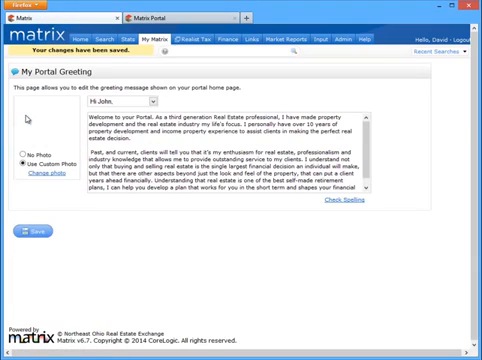
click(48, 178)
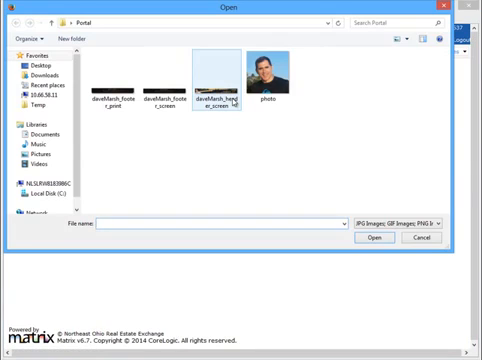
click(376, 241)
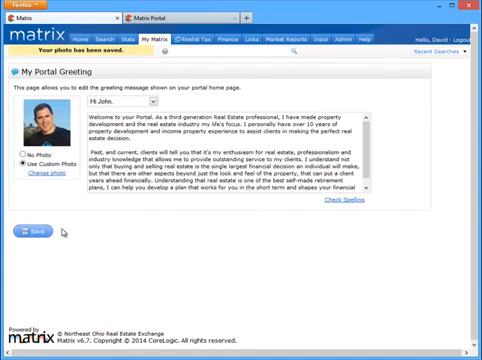
click(31, 234)
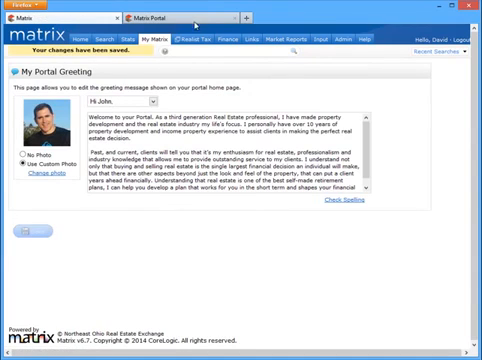